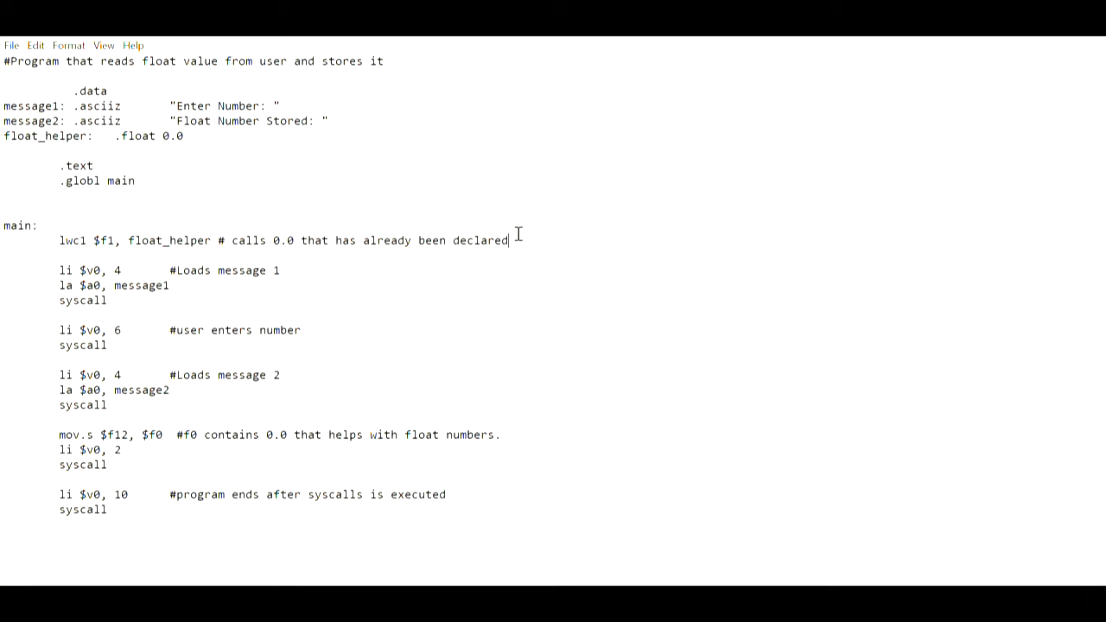
mouse_move(139, 105)
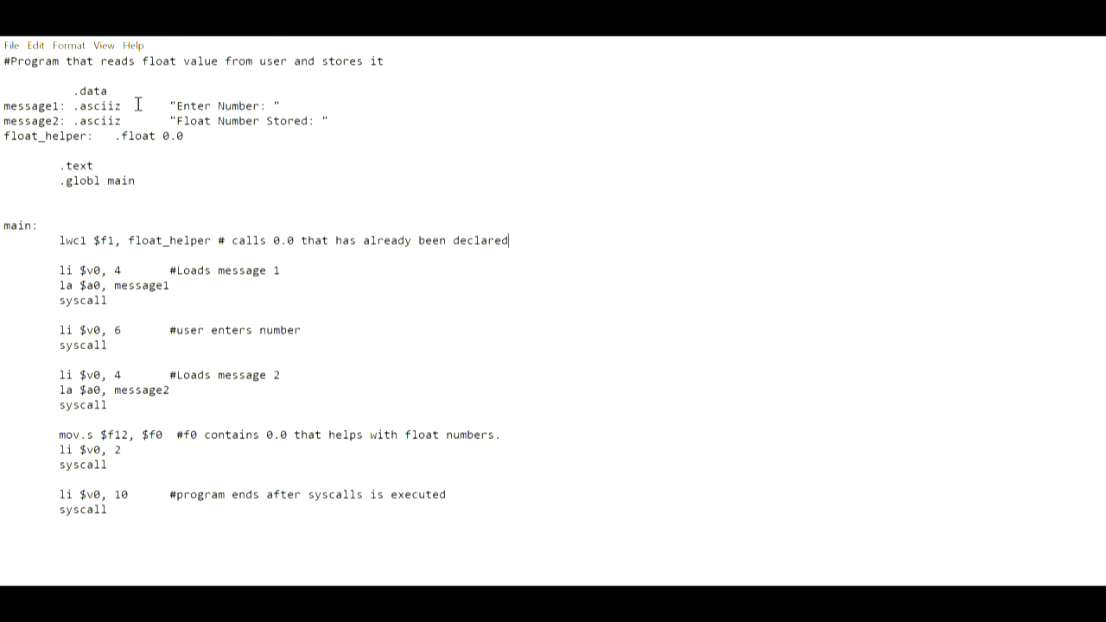
Highlight the data/text declarations and the lwc1 and syscall lines while explaining main, without editing
left_click_drag(9, 83, 135, 181)
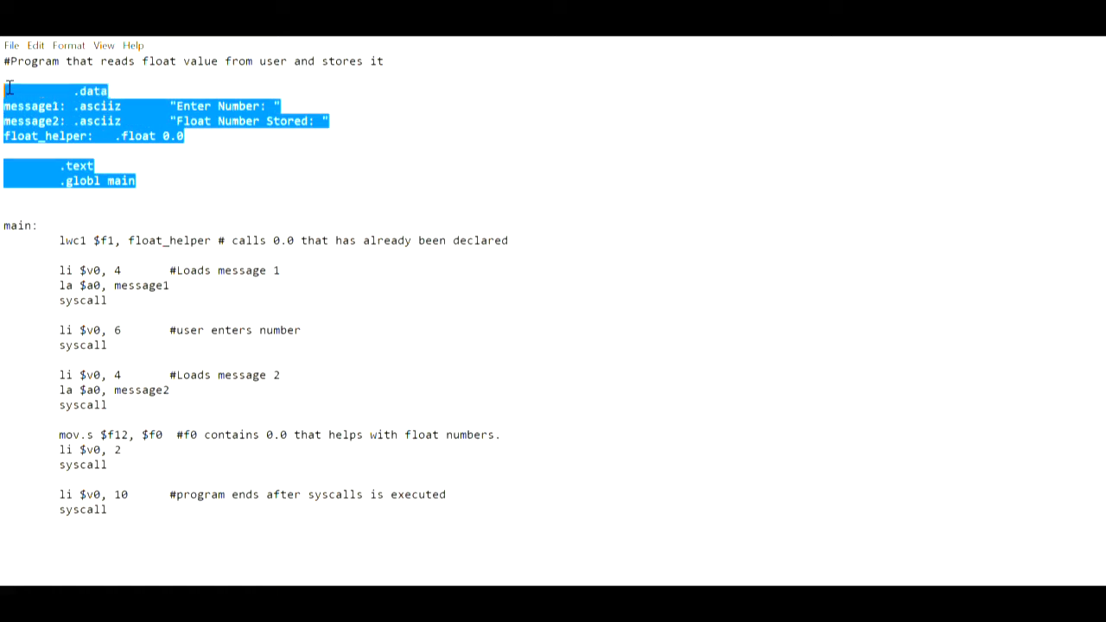
left_click(217, 137)
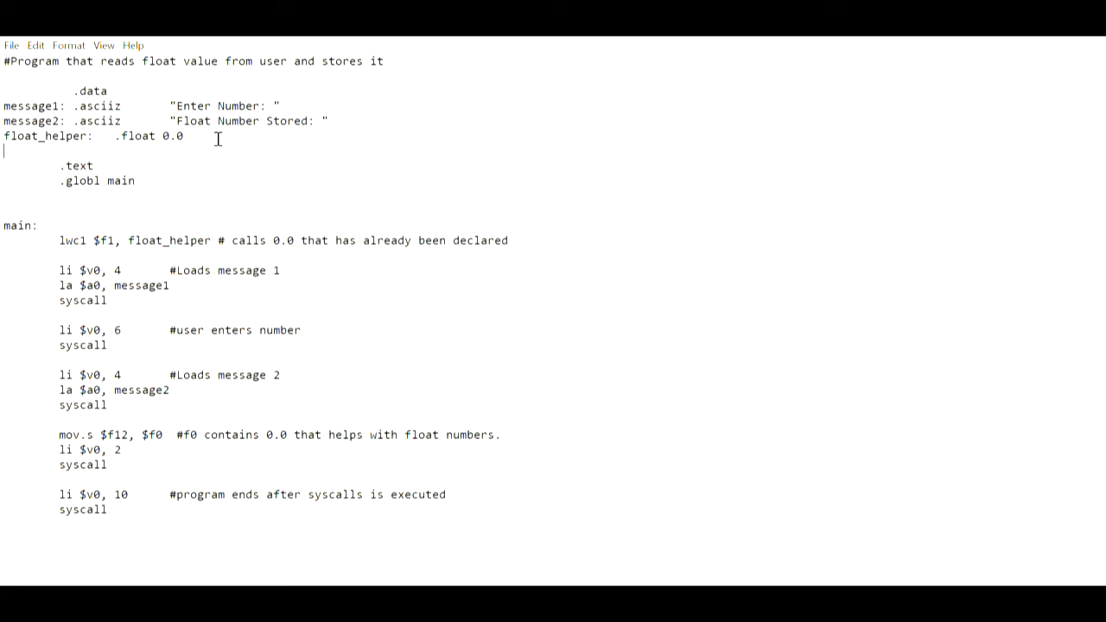
mouse_move(72, 236)
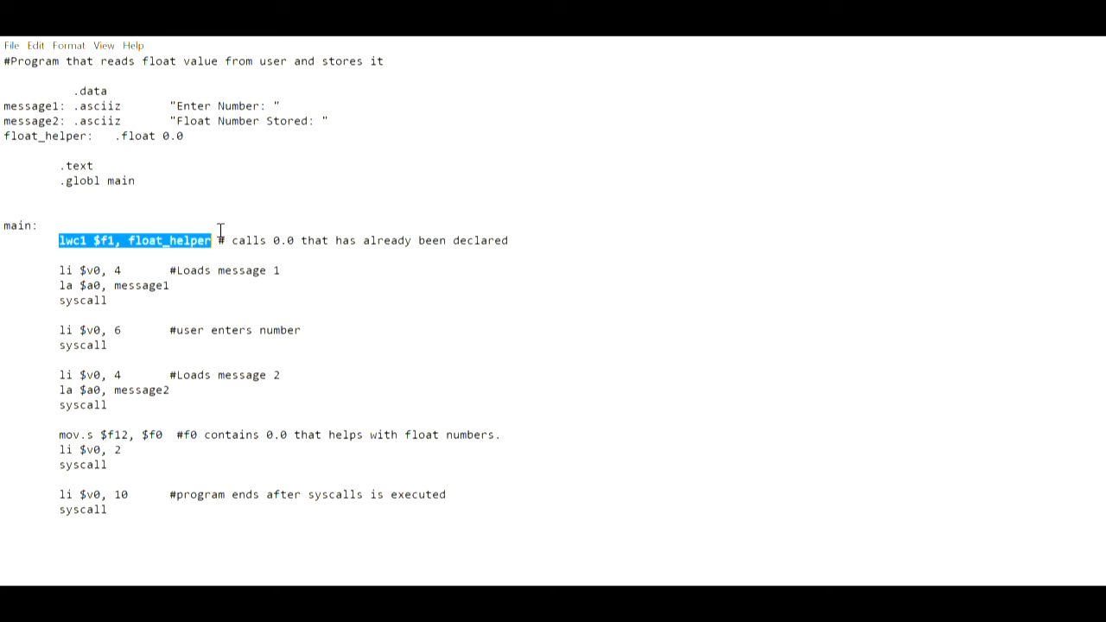
left_click(209, 240)
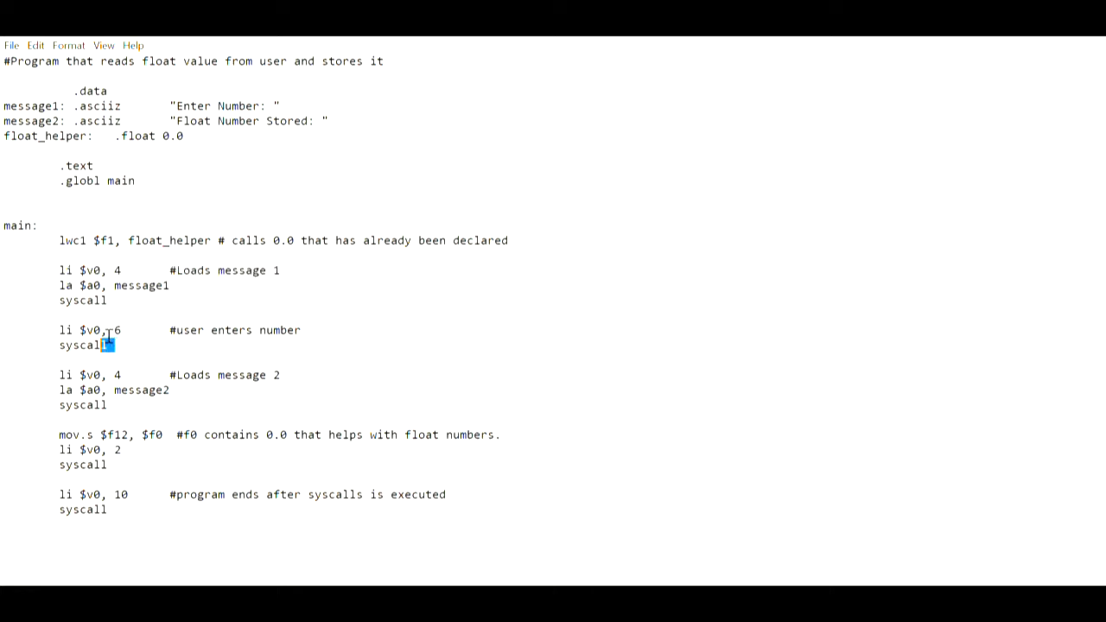
left_click_drag(59, 330, 110, 346)
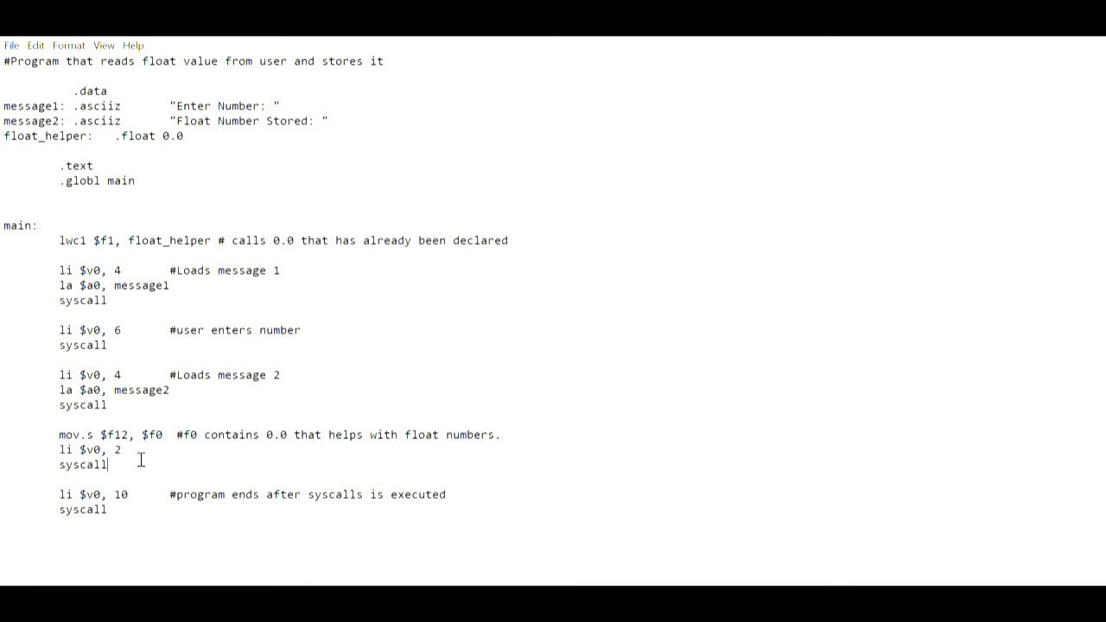
mouse_move(1032, 119)
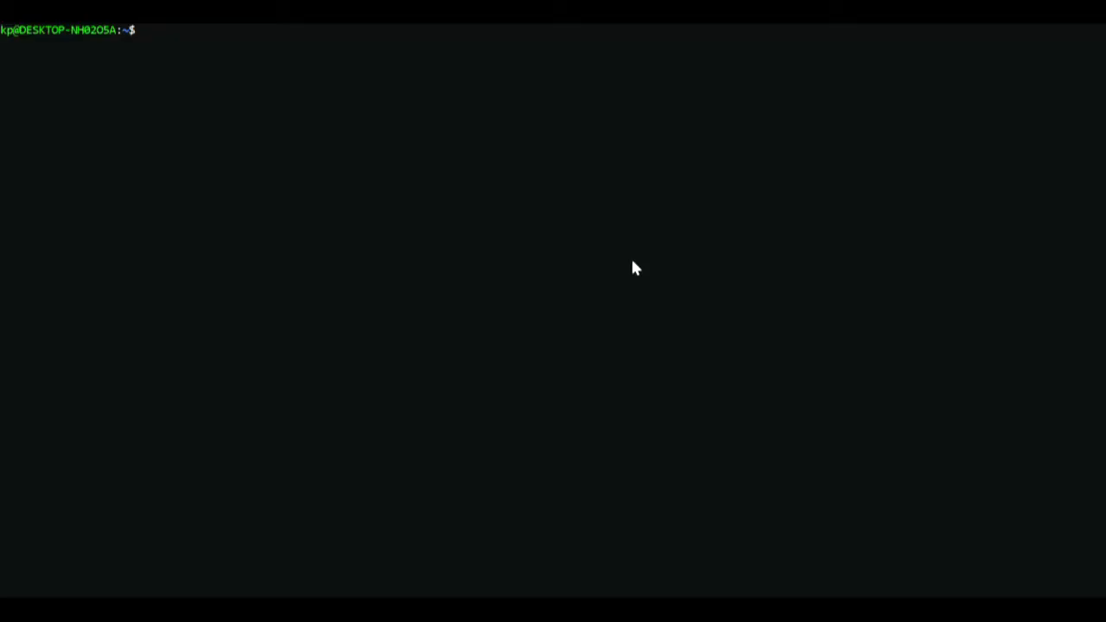
Change to /mnt/c/unix in the Ubuntu terminal and launch spim there
type("cd /m")
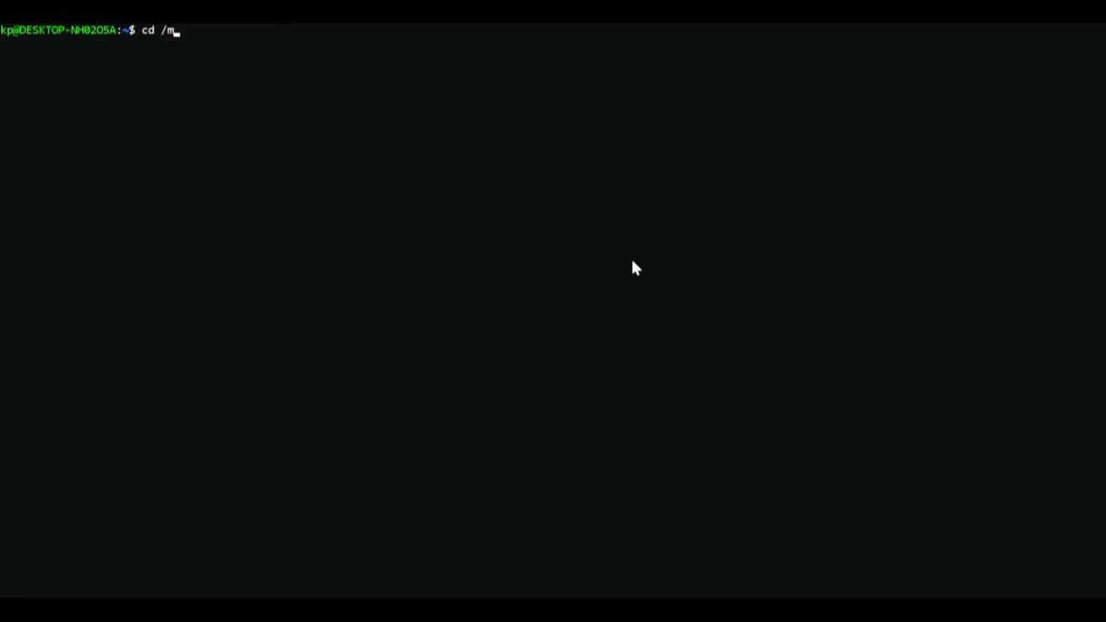
type("nt/c")
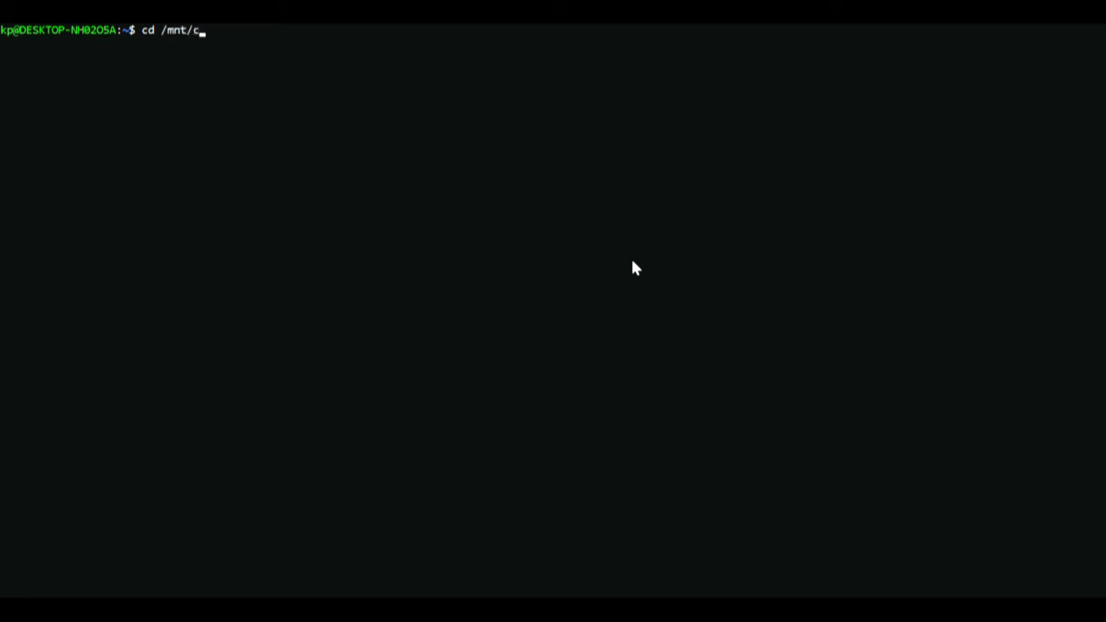
type("unix")
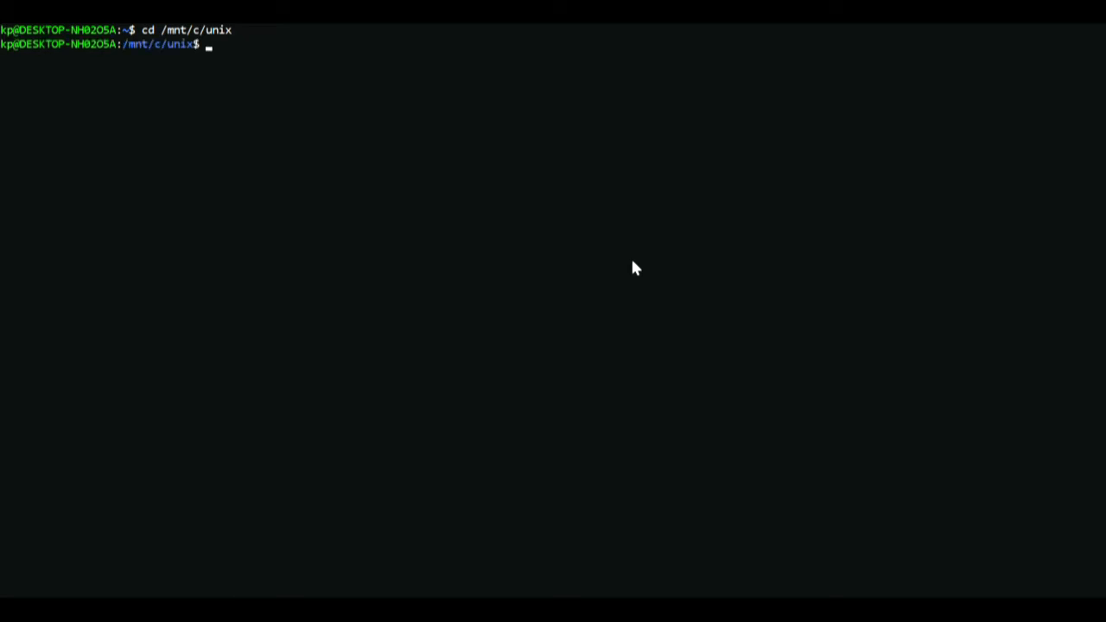
type("spim")
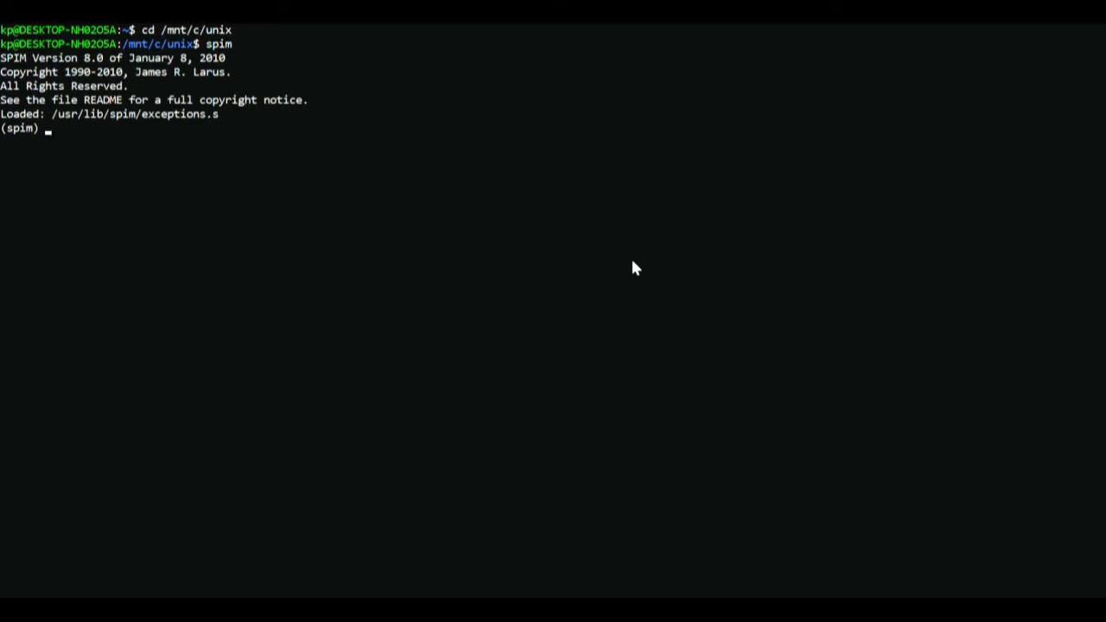
Load "float.asm" at the spim prompt
type("load")
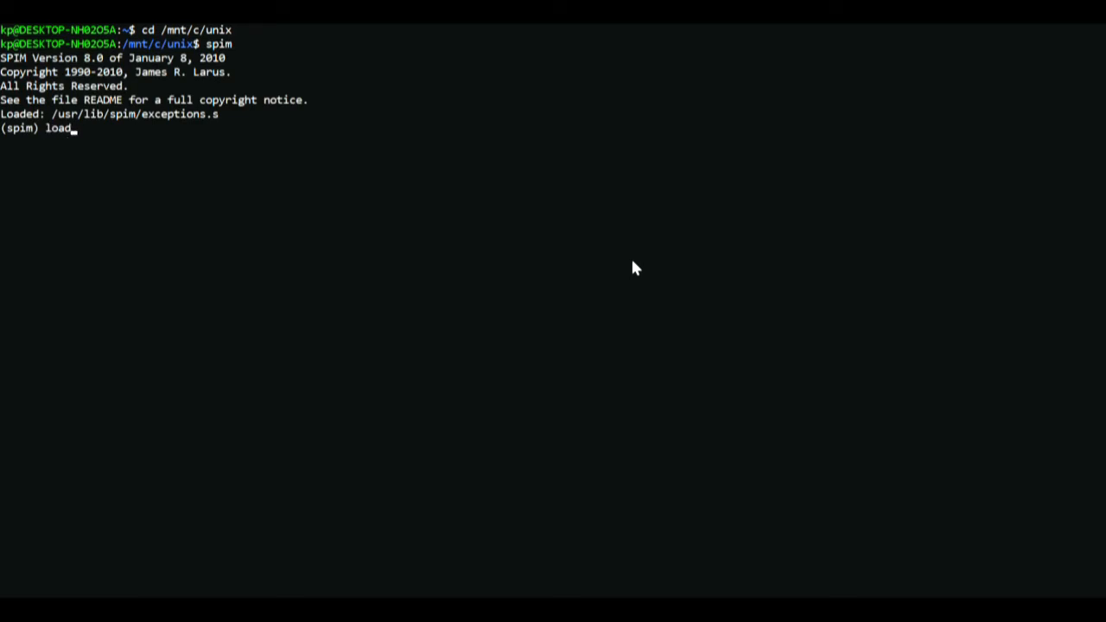
type("\"")
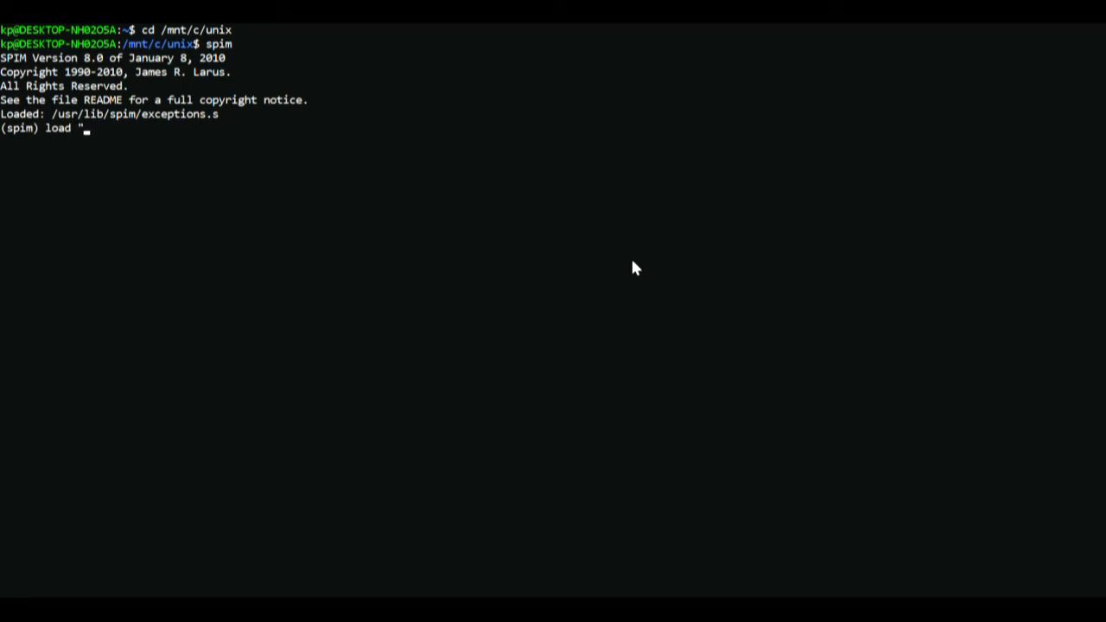
type("float.asm")
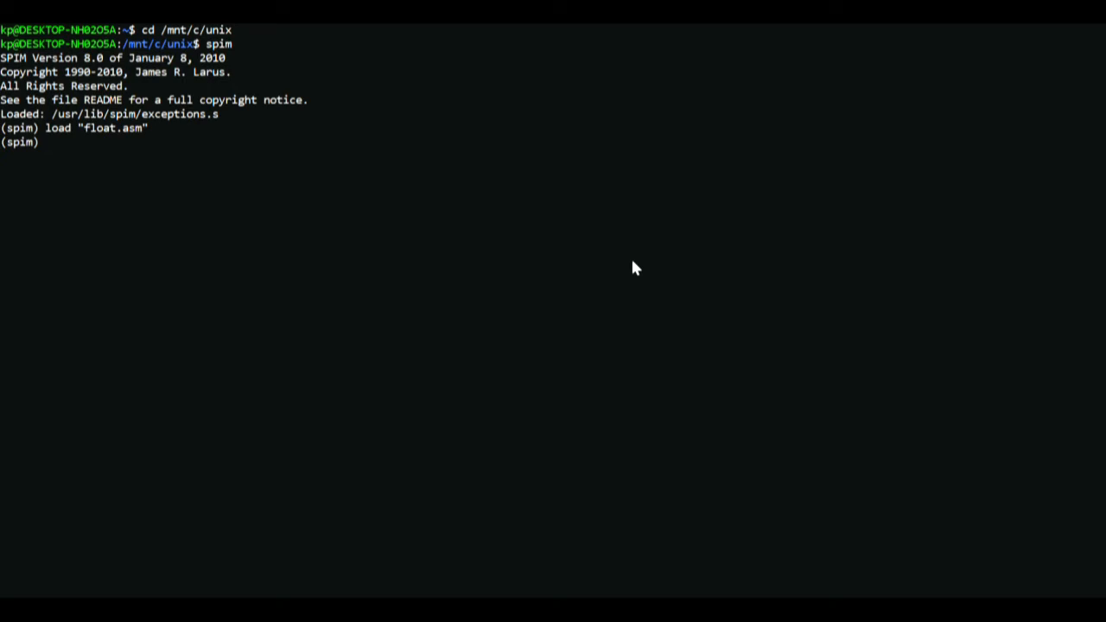
Run float.asm and enter 4.899 as the value to store
type("run")
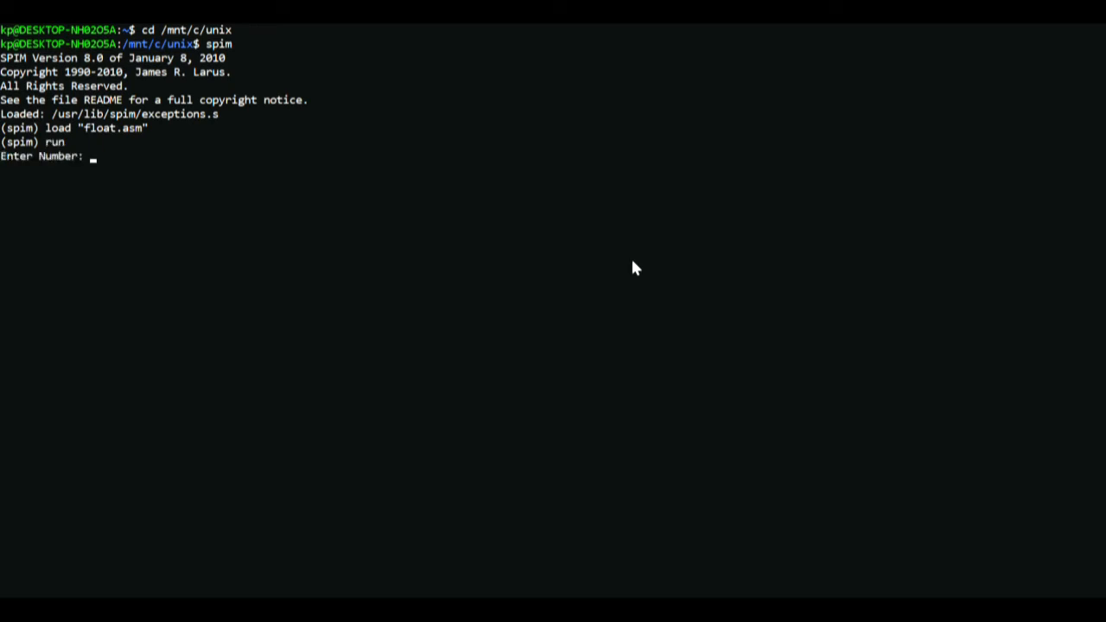
type("4.8")
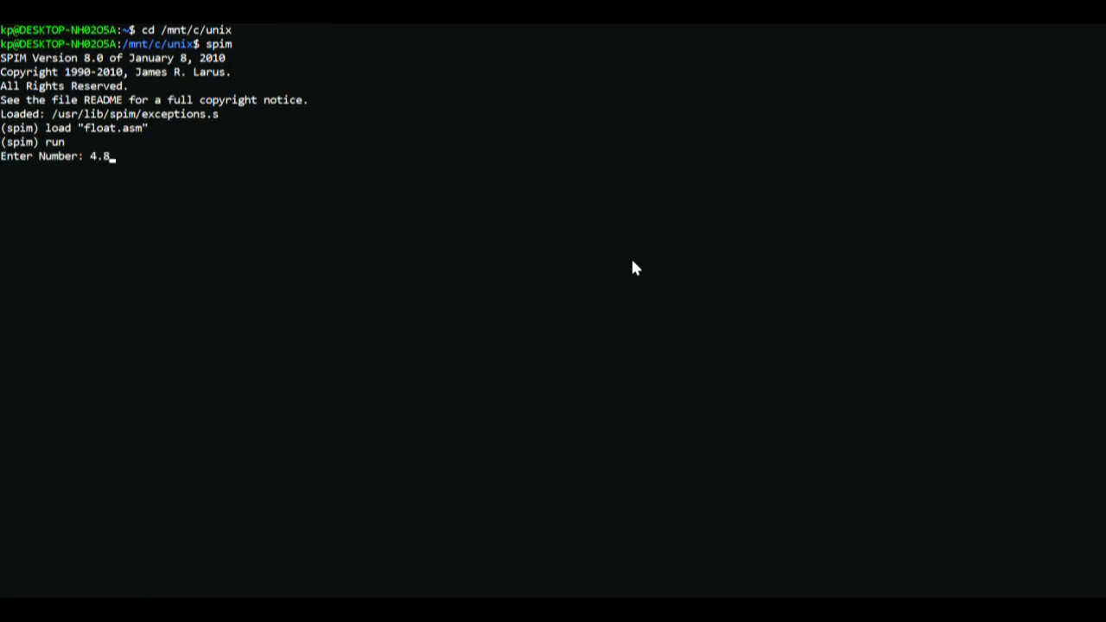
type("99")
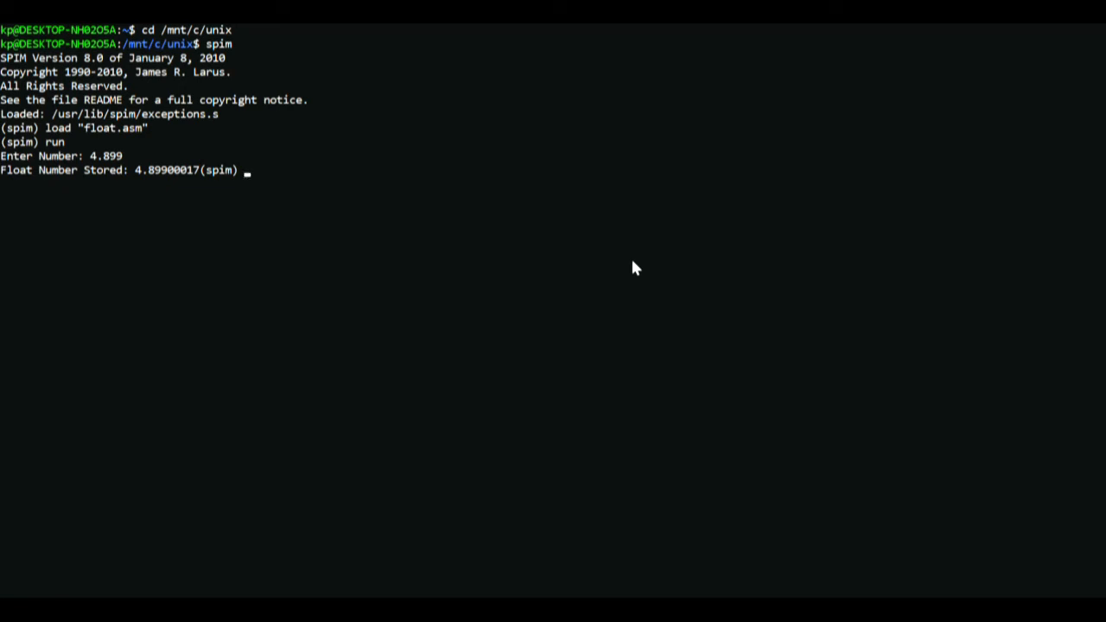
Rerun the program entering 3.4, then exit SPIM back to the shell
key("Return")
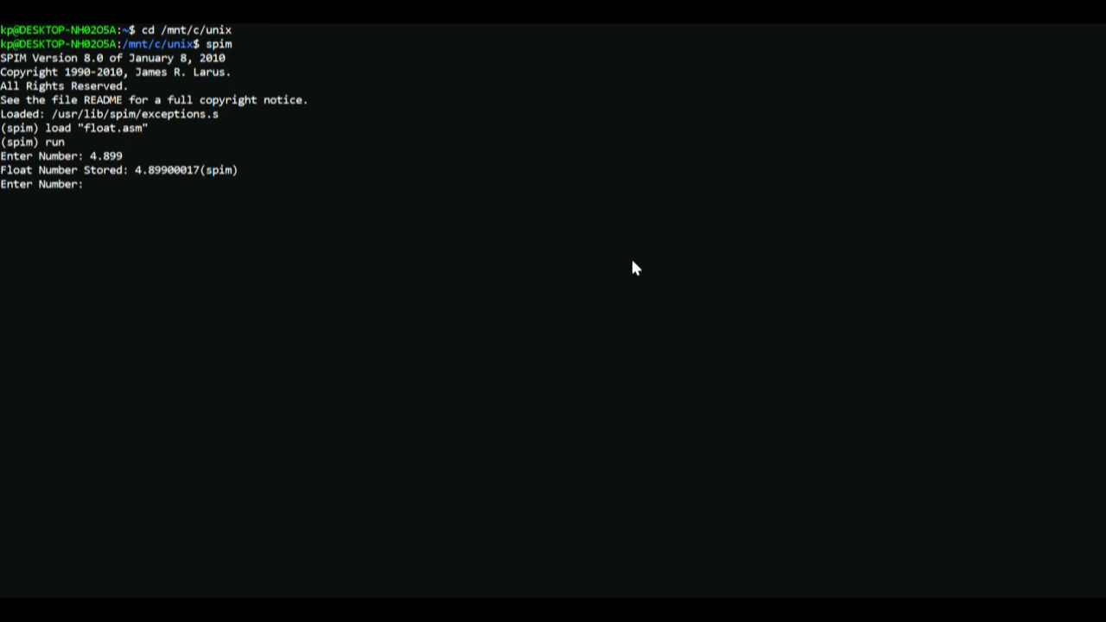
type("3.4")
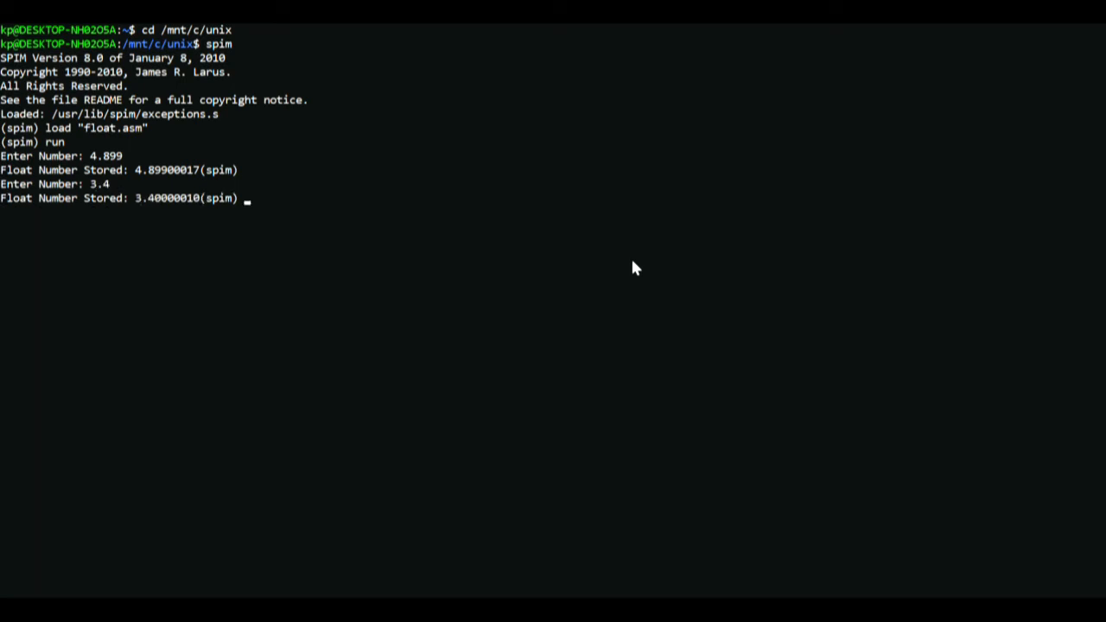
type("ei")
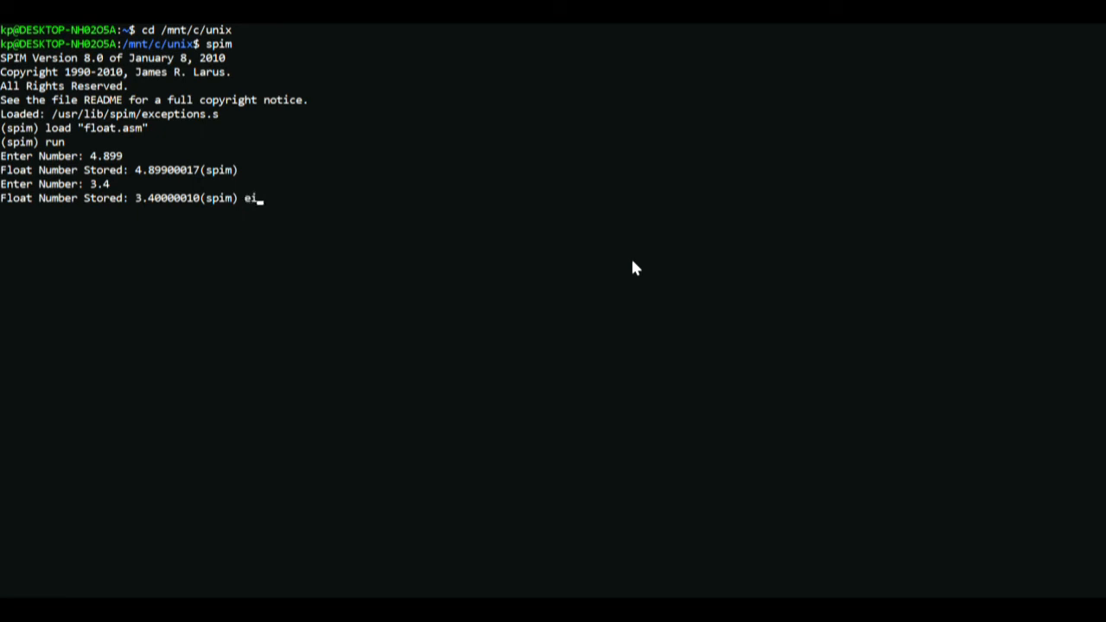
type("xit")
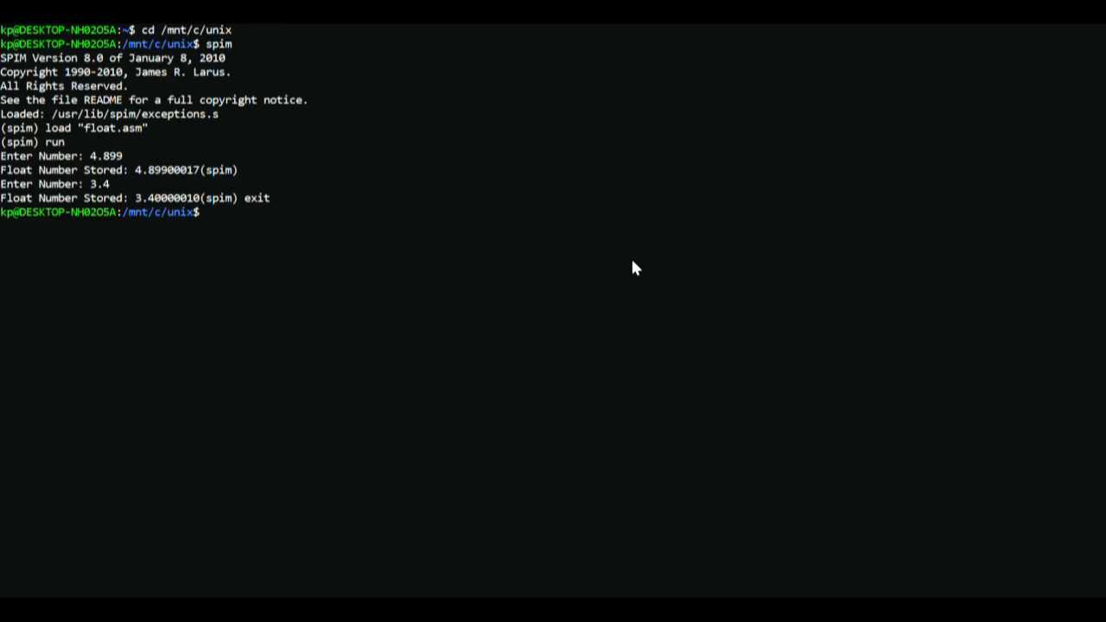
mouse_move(1044, 93)
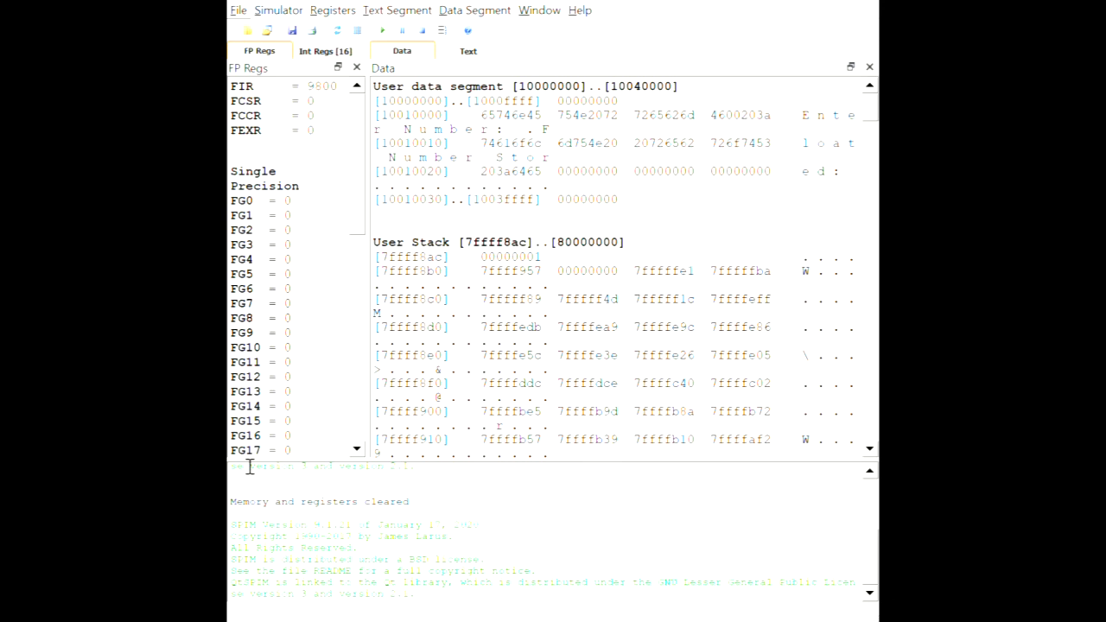
mouse_move(349, 155)
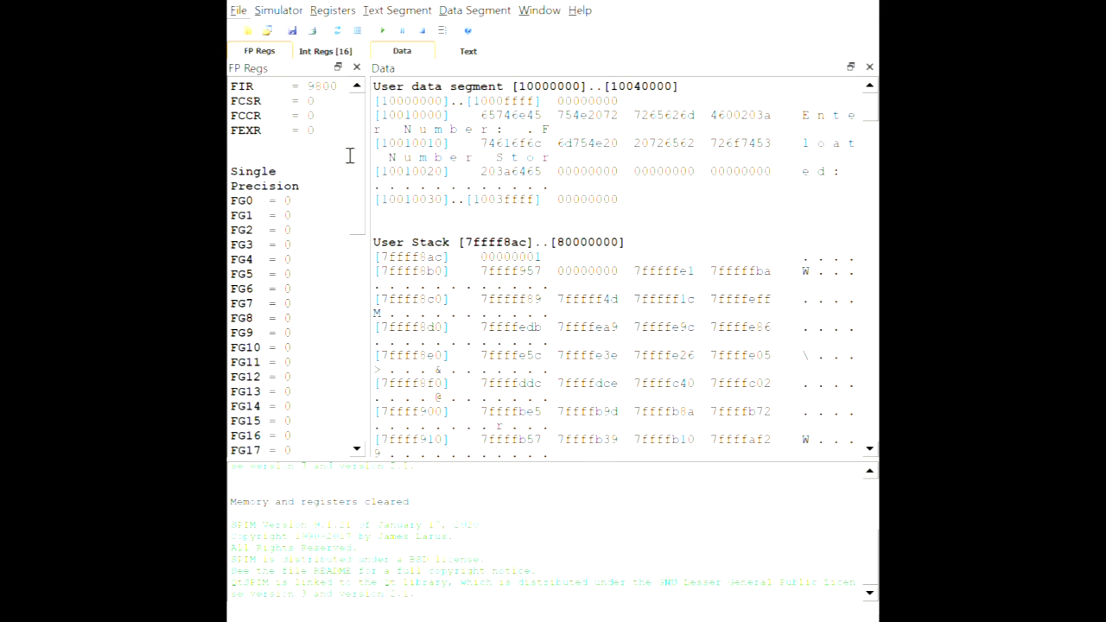